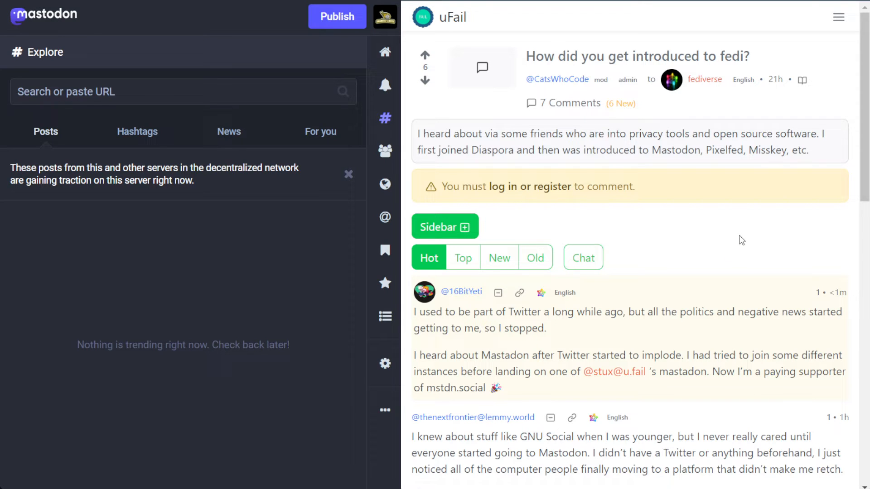
mouse_move(605, 133)
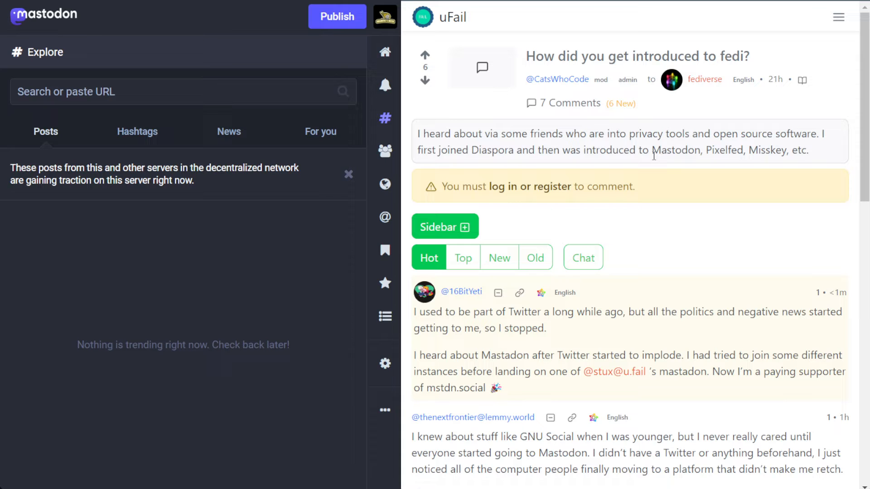
mouse_move(681, 182)
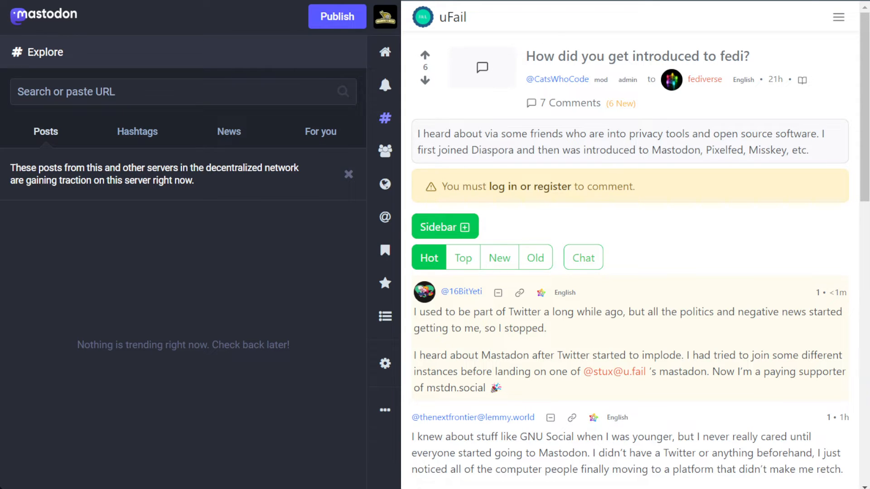
click(183, 91)
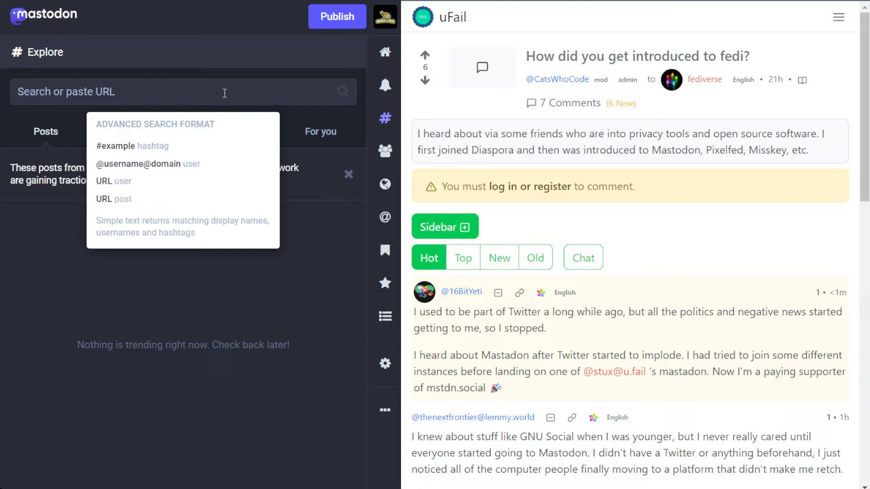
text(https://u.fail/post/519)
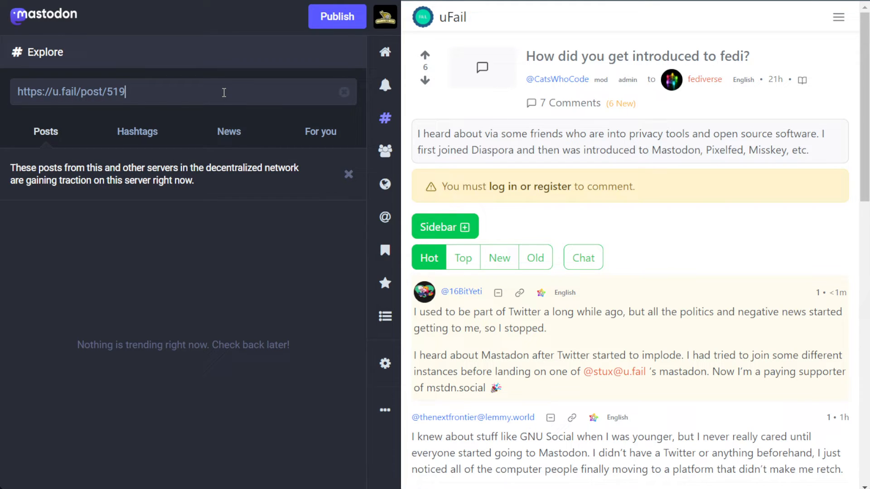
key(Enter)
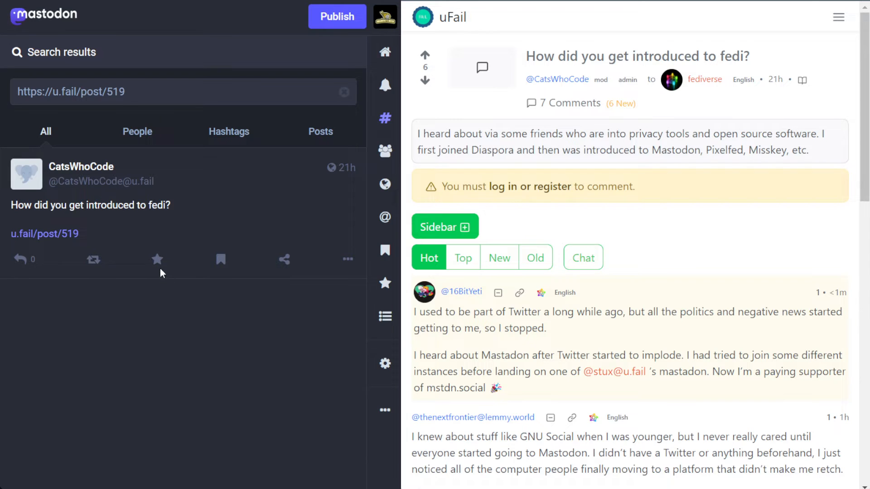
click(157, 259)
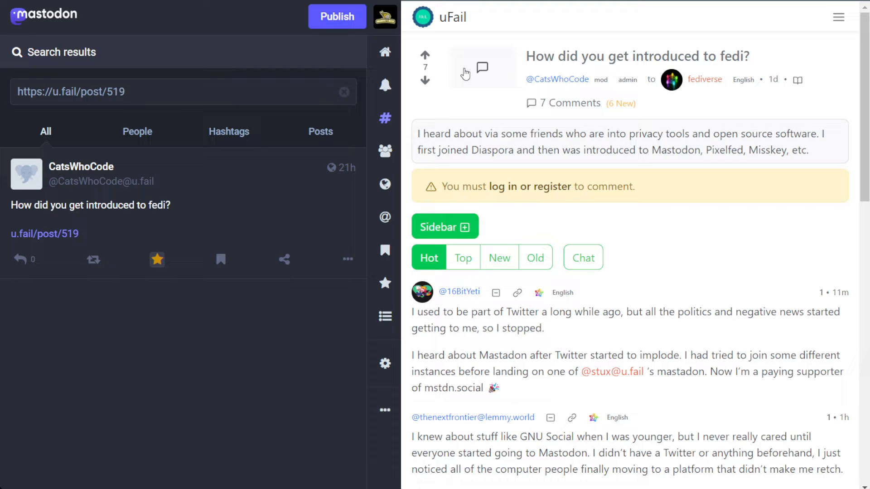
mouse_move(548, 108)
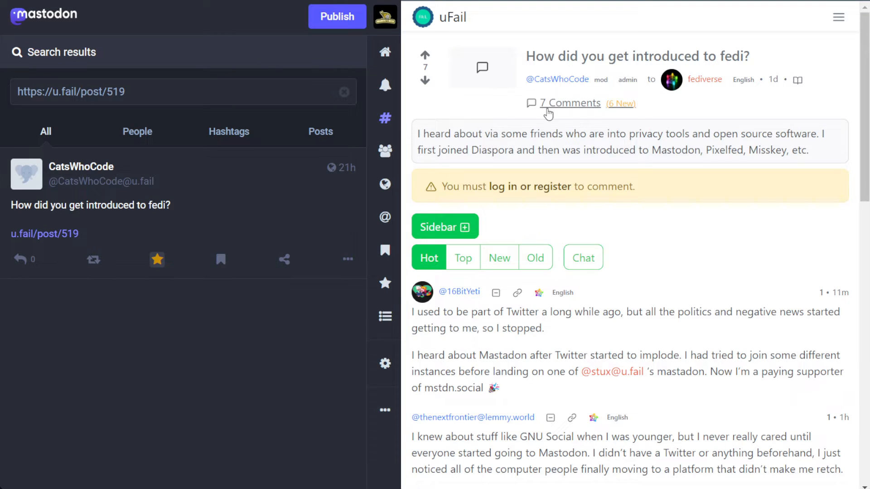
mouse_move(565, 126)
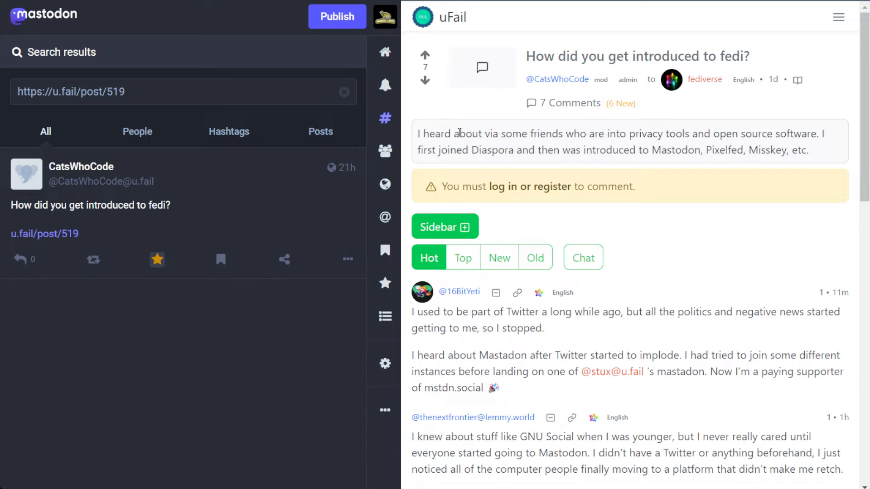
mouse_move(686, 277)
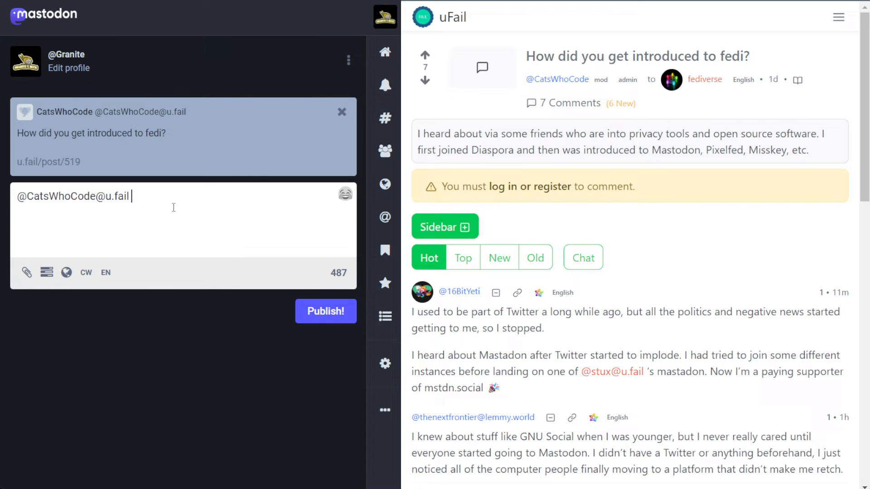
mouse_move(175, 120)
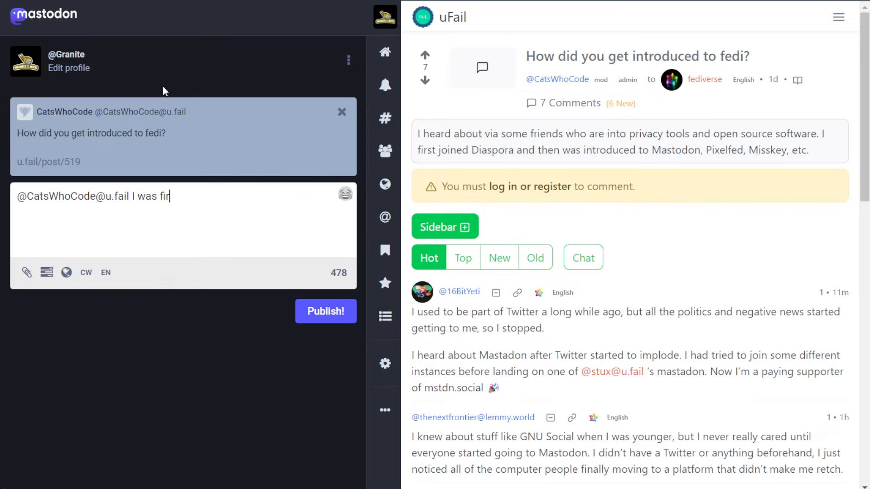
Publish a reply saying you were first introduced during the Twitter exodus when everything was overloaded.
text(st introduced during the twitter exodu)
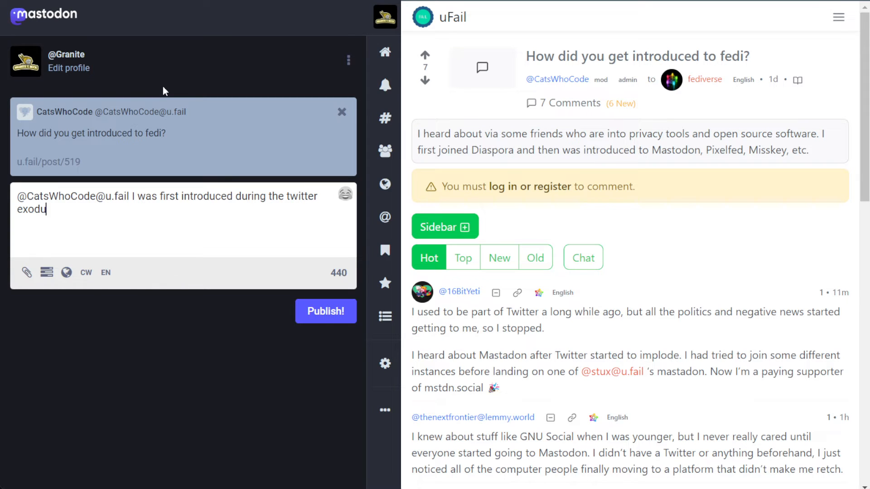
text(s. Fun times)
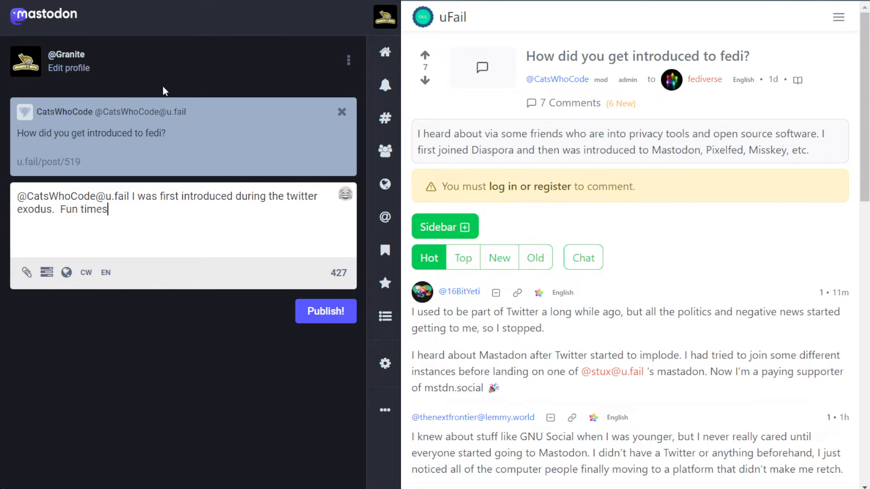
text(a)
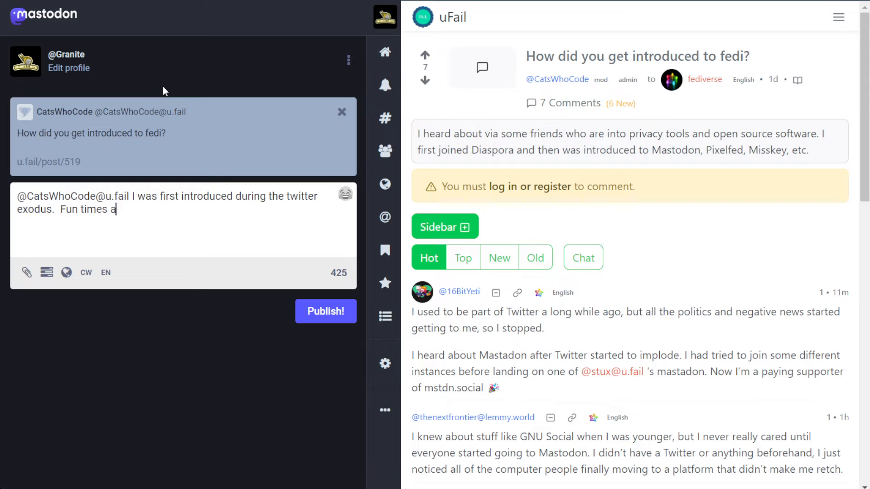
text(s everything o)
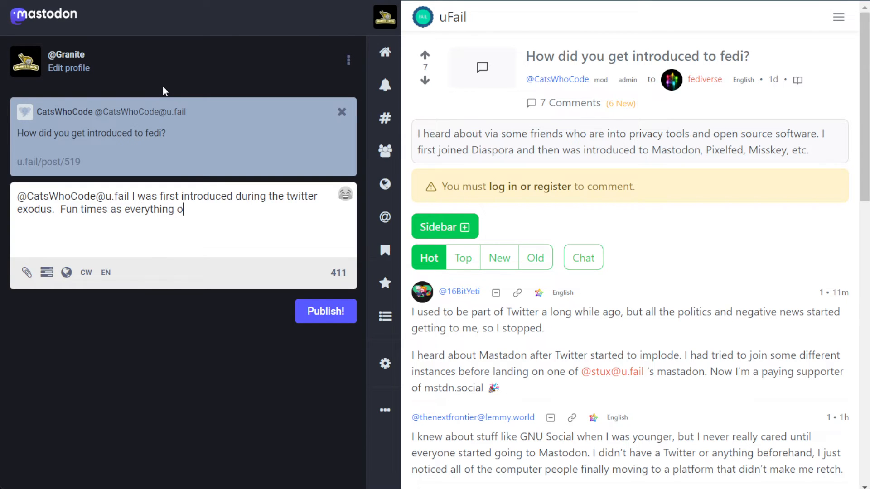
text(was overloaded)
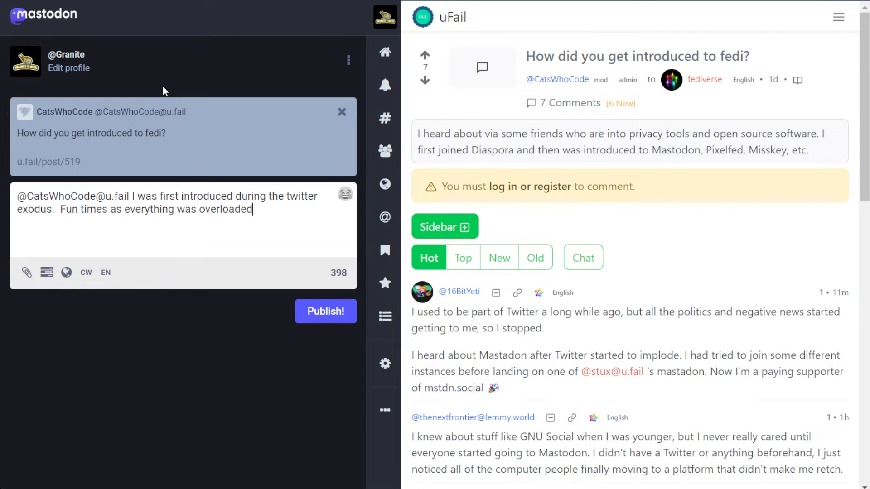
text(!)
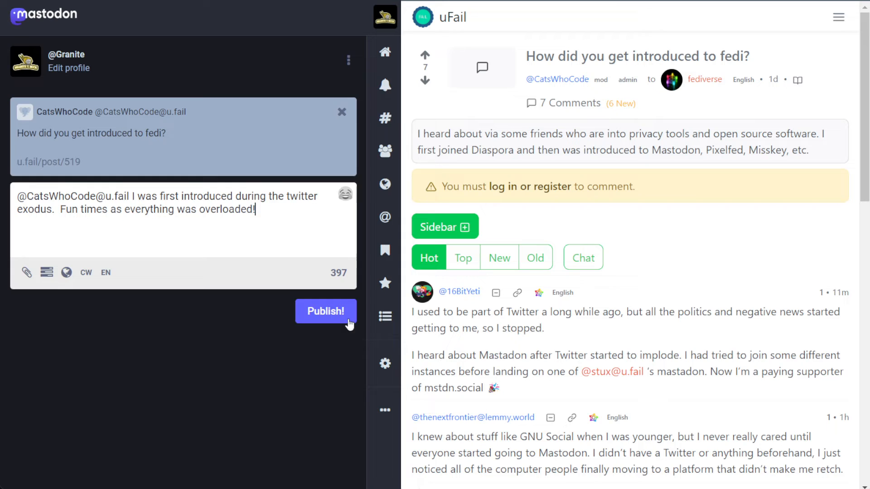
click(325, 311)
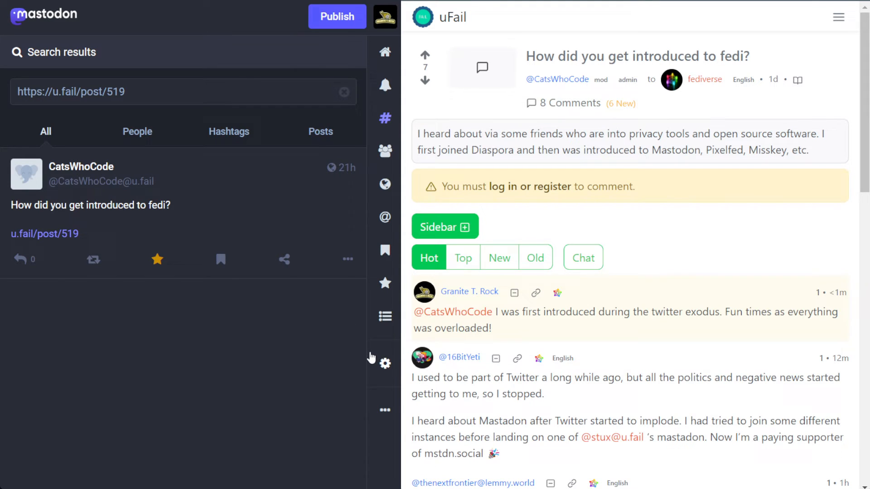
Scroll the uFail post to confirm the new reply appears among its comments.
scroll(down, 3)
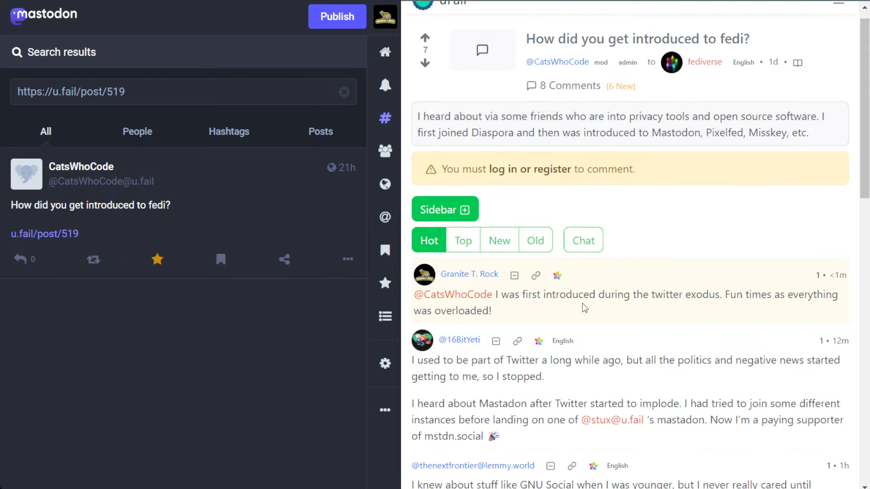
scroll(down, 3)
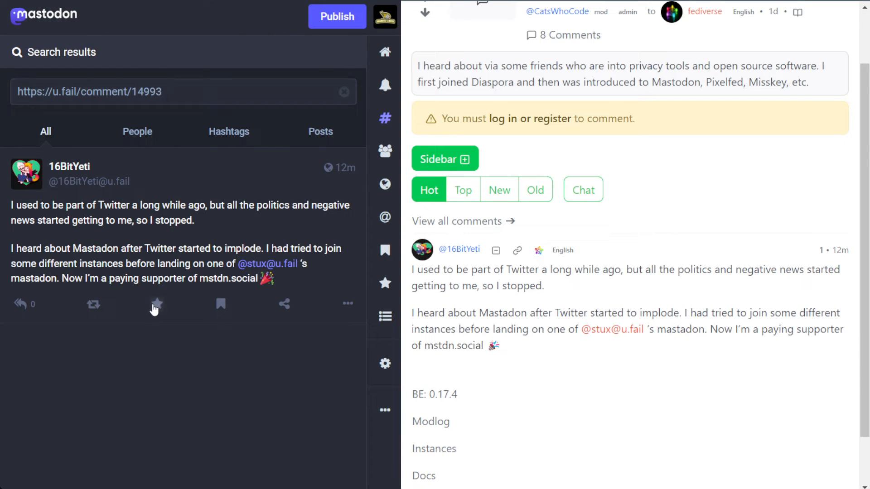
click(157, 303)
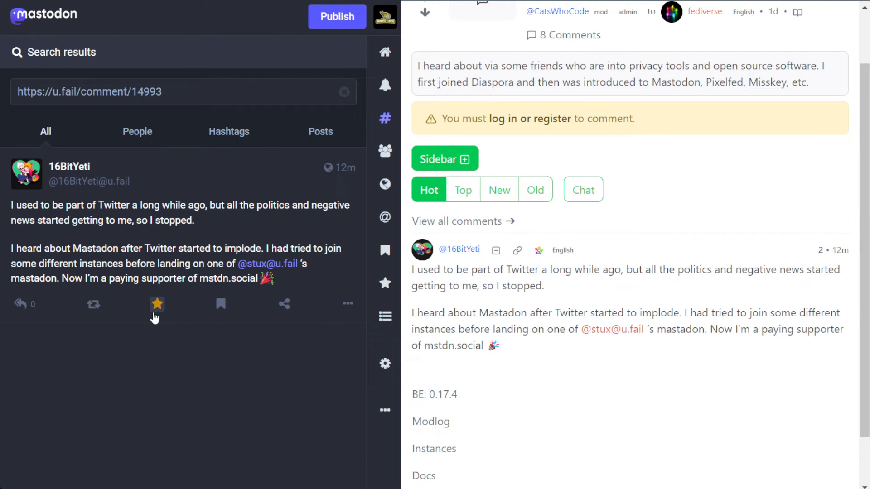
click(156, 304)
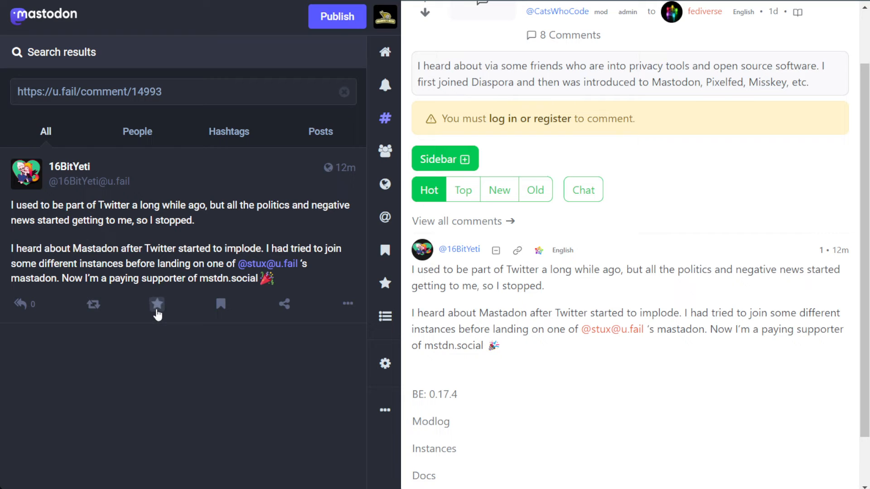
click(156, 303)
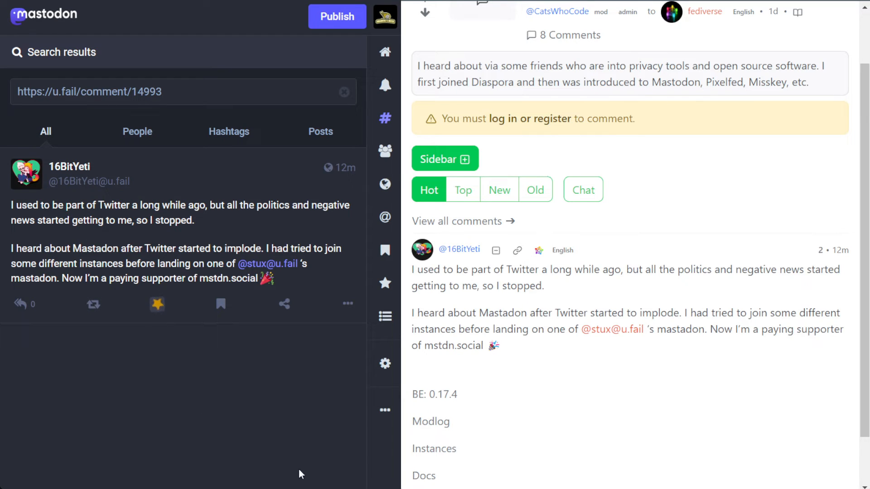
click(157, 304)
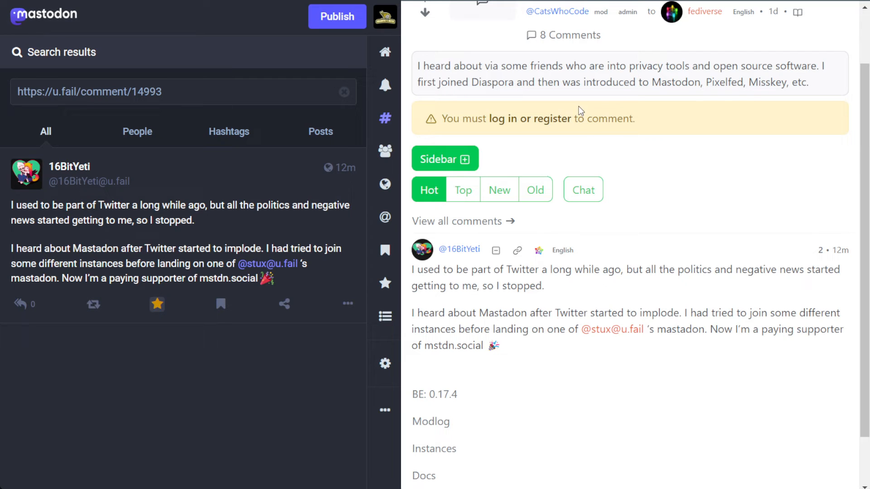
mouse_move(568, 114)
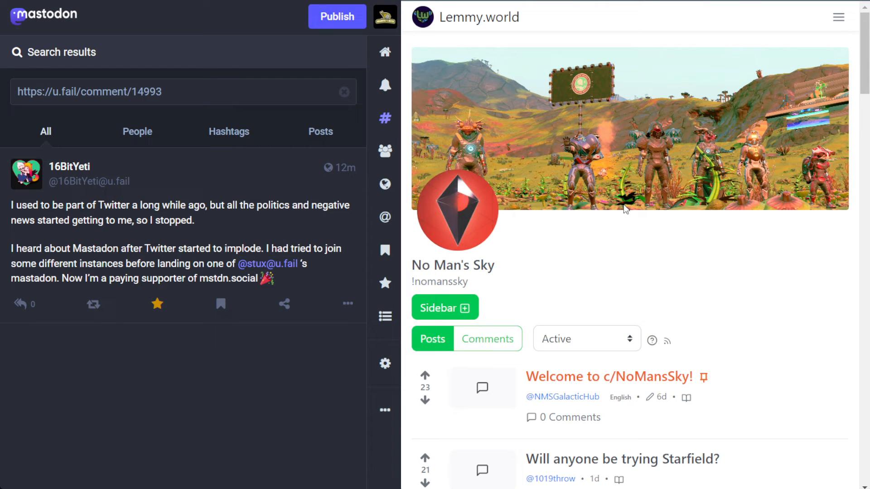
scroll(down, 3)
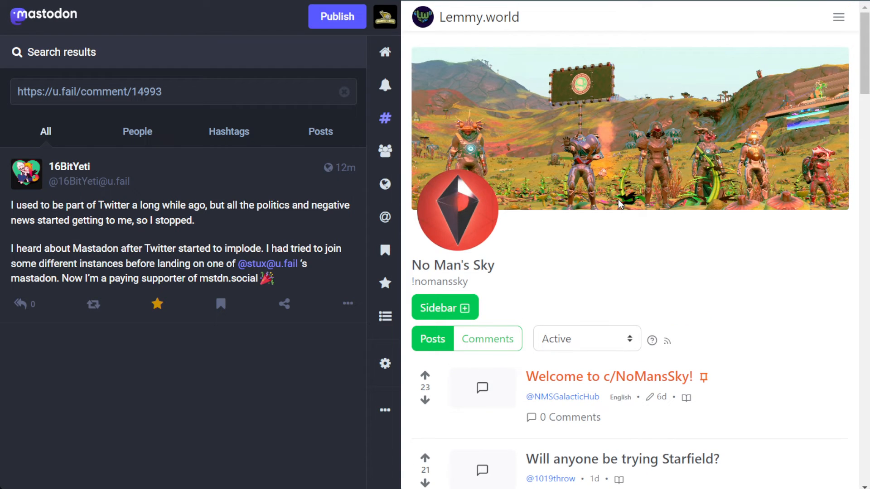
mouse_move(567, 220)
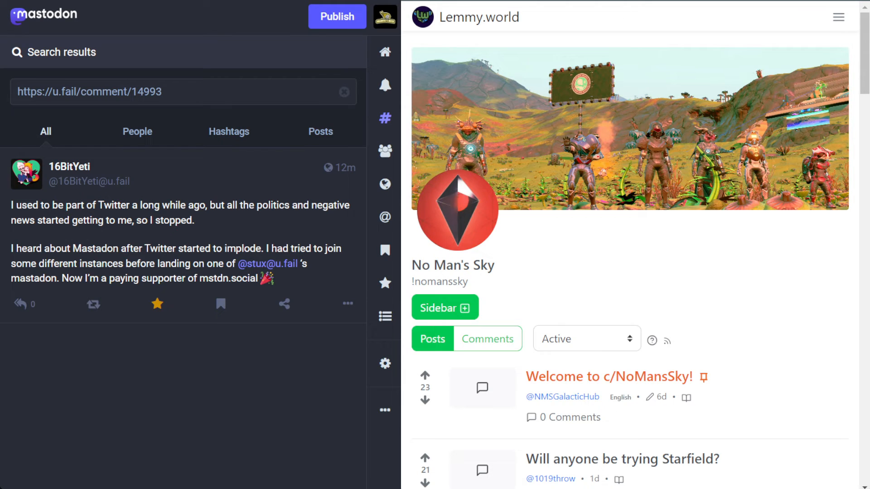
mouse_move(286, 32)
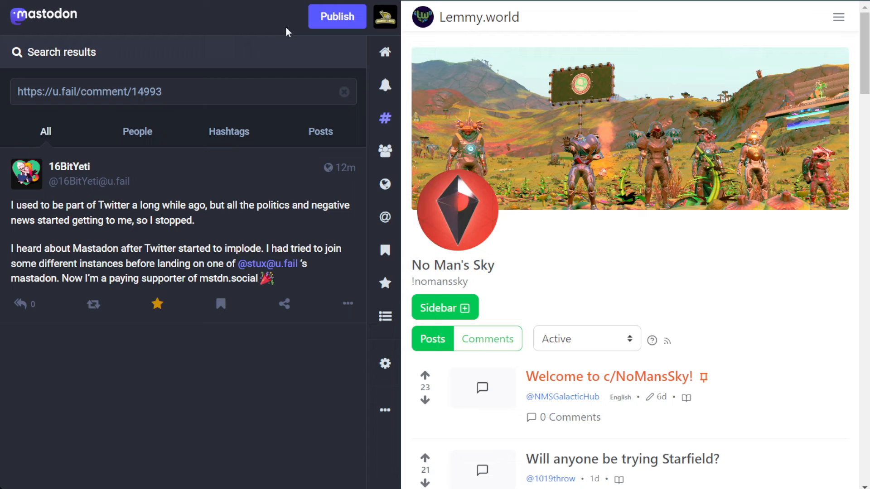
triple_click(89, 92)
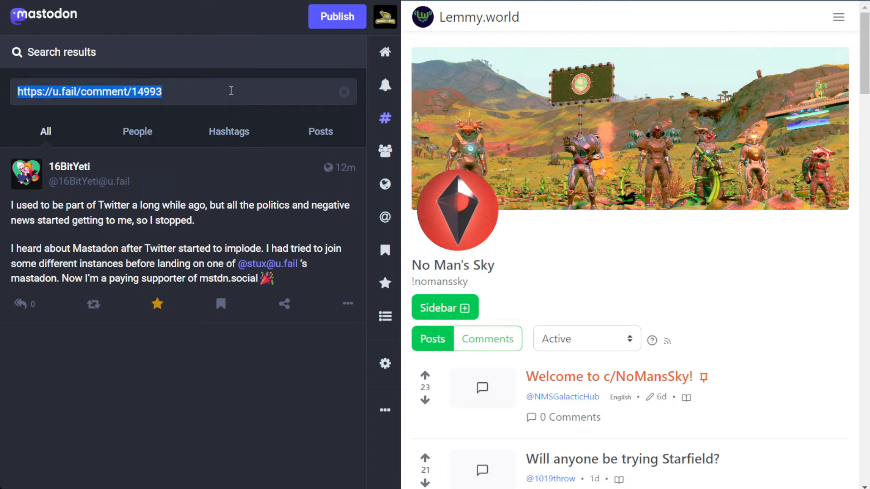
text(https://lemmy.world/c/nomanssky)
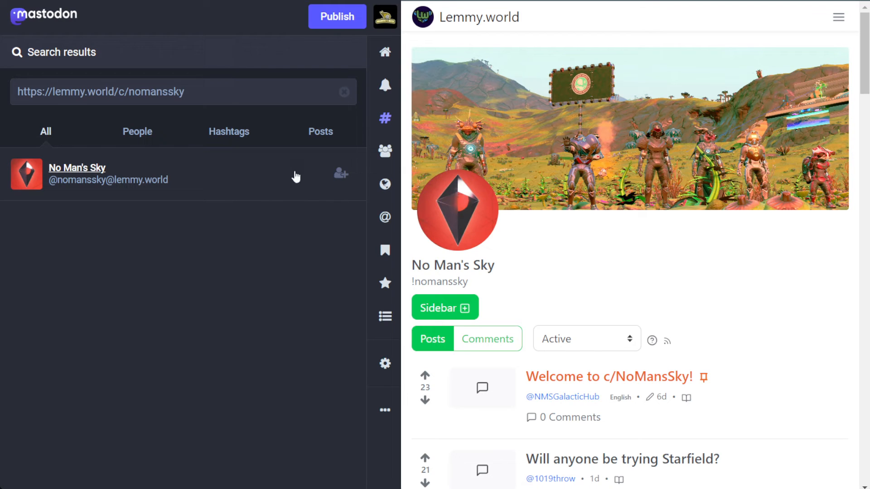
mouse_move(340, 174)
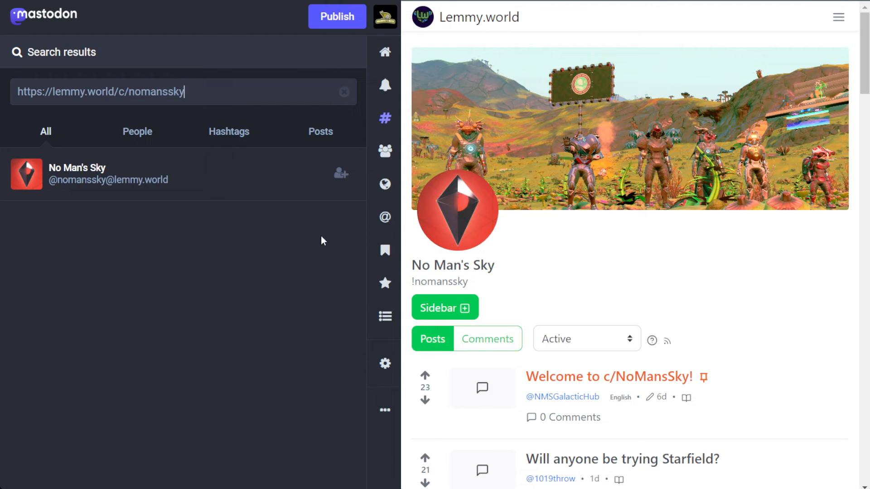
mouse_move(299, 235)
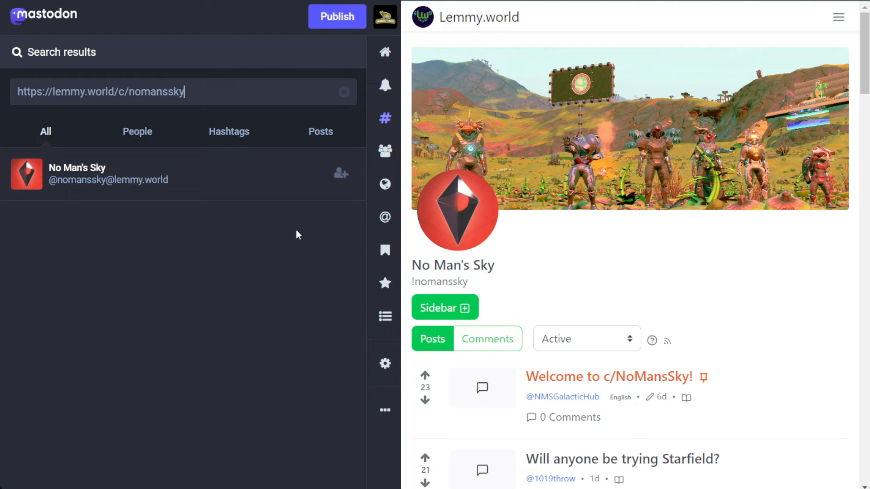
mouse_move(241, 225)
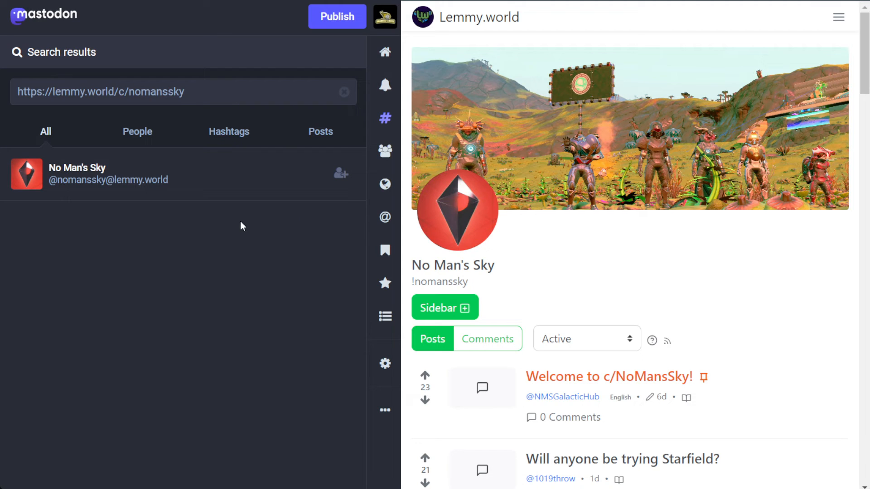
mouse_move(76, 168)
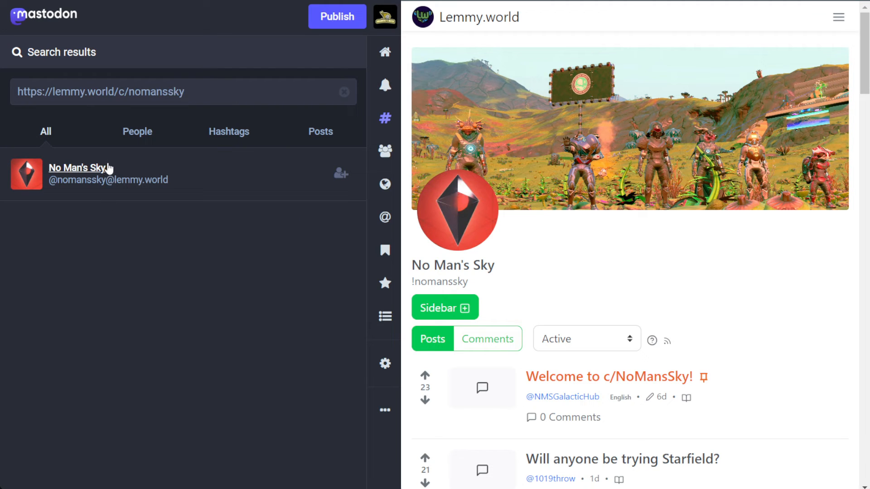
click(81, 167)
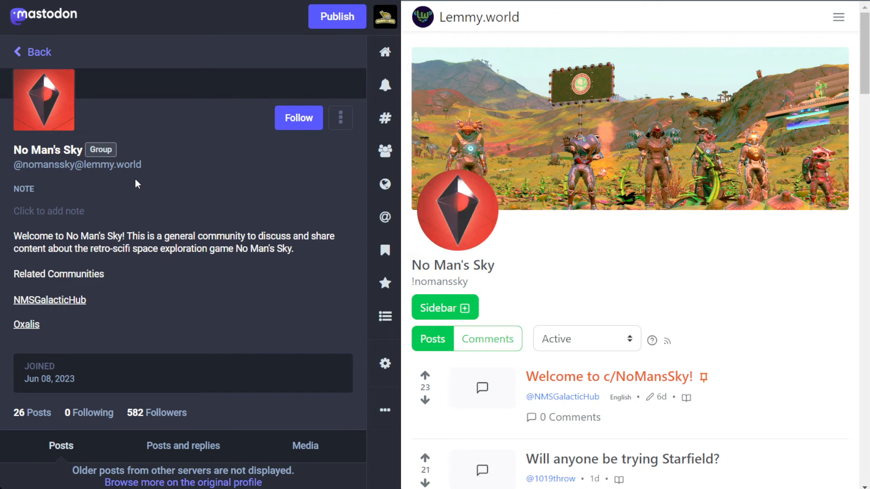
double_click(77, 165)
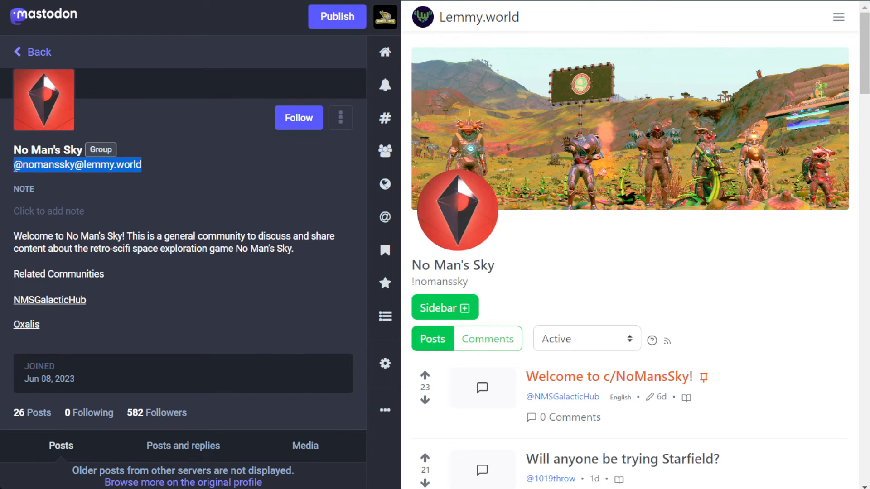
mouse_move(62, 188)
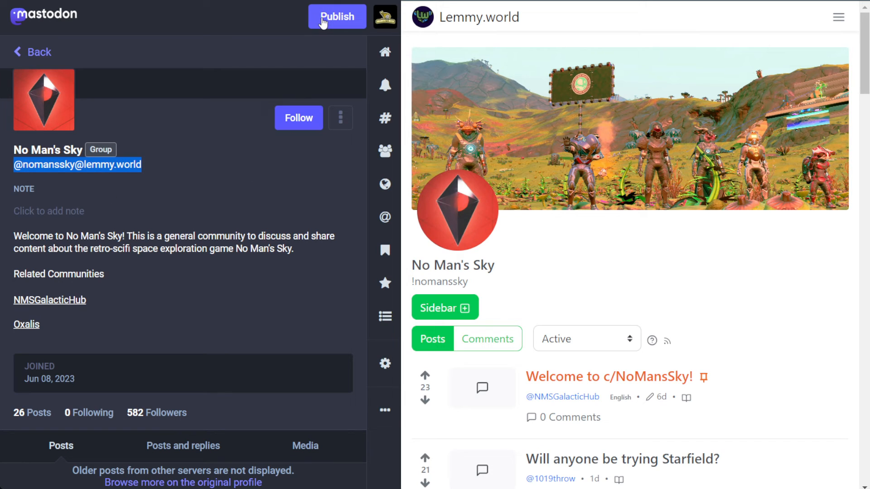
click(337, 17)
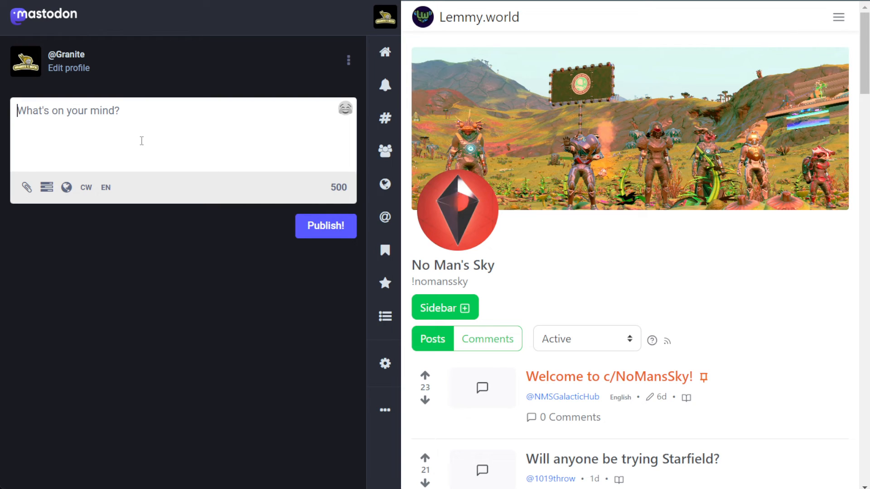
text(@nomanssky@lemmy.world)
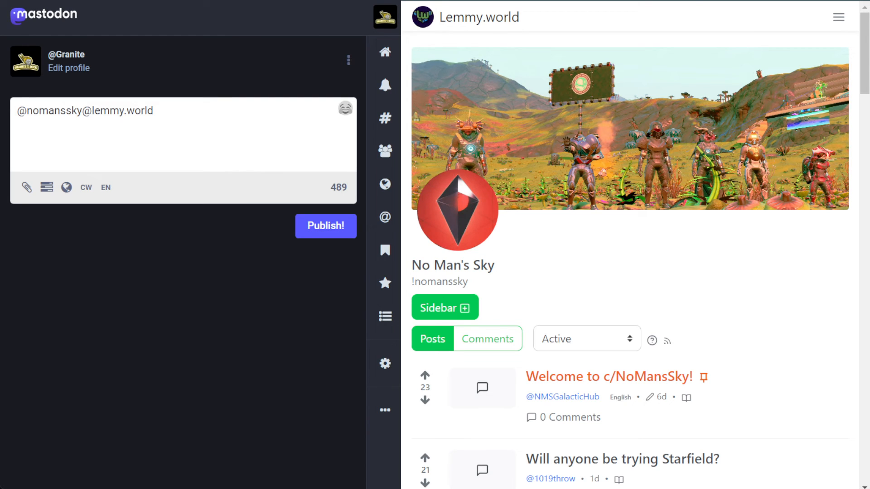
text(Has)
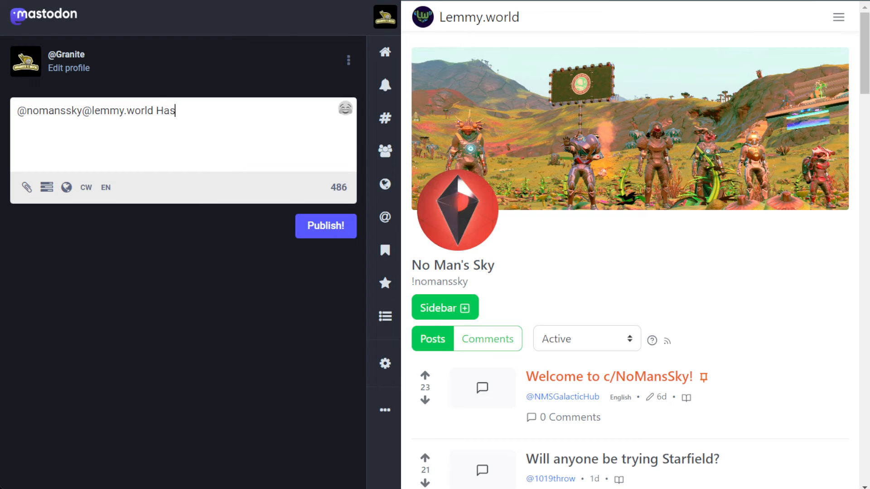
text(anyone had)
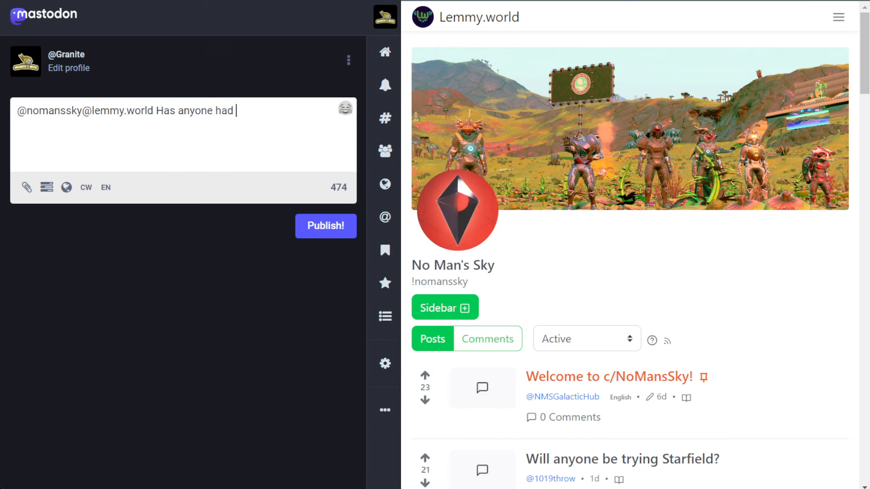
text(success)
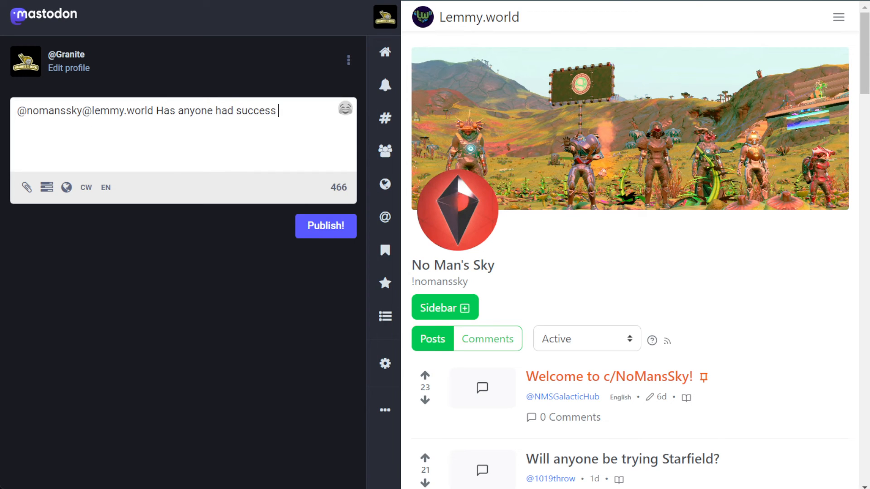
text(using the)
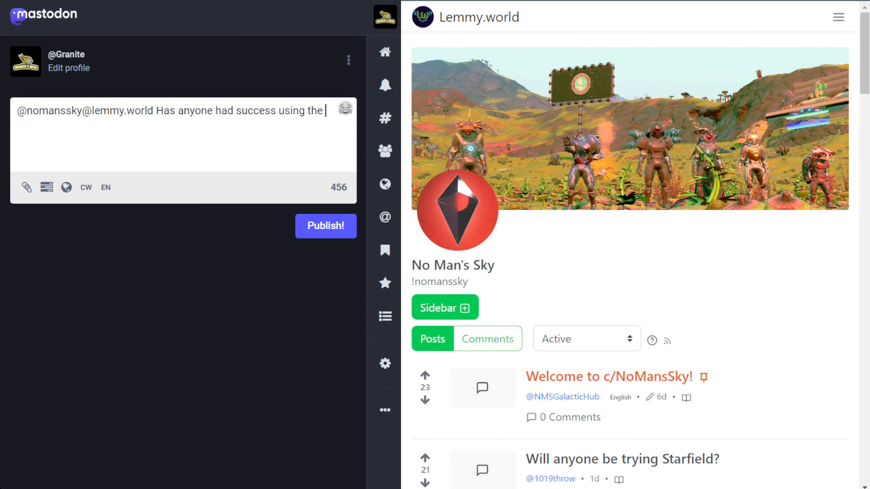
text(Quest)
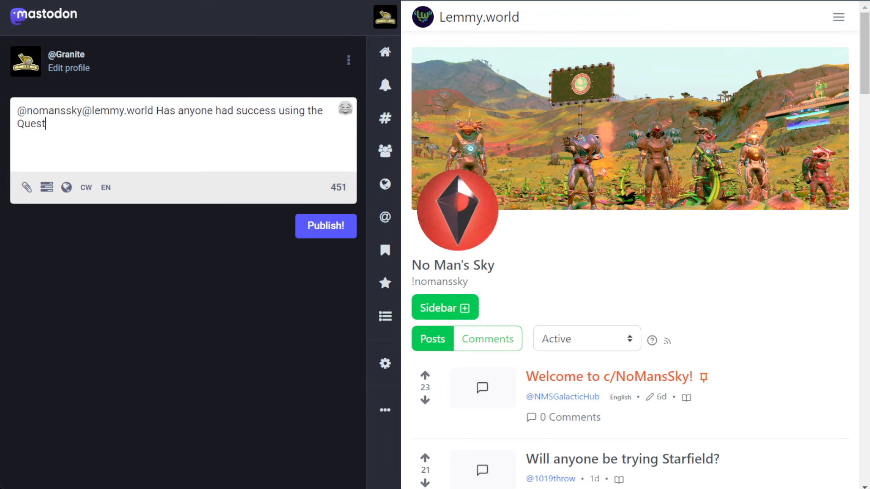
text(2 joystick while)
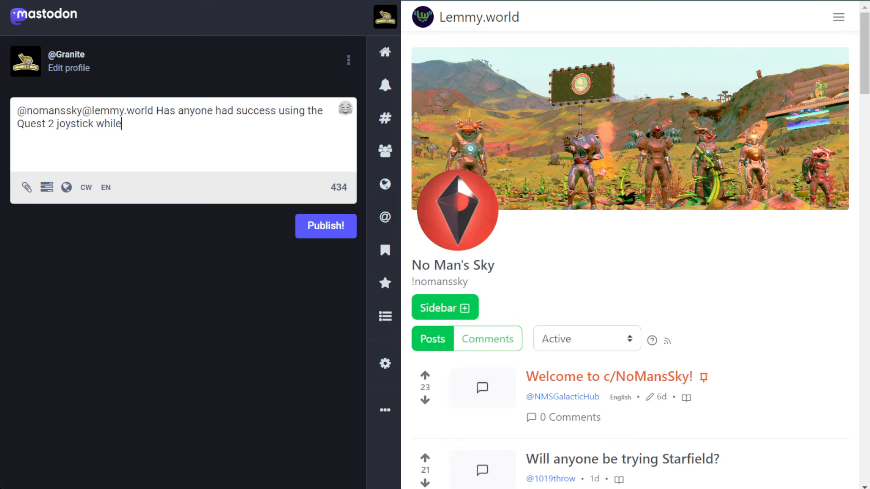
text(flying in V)
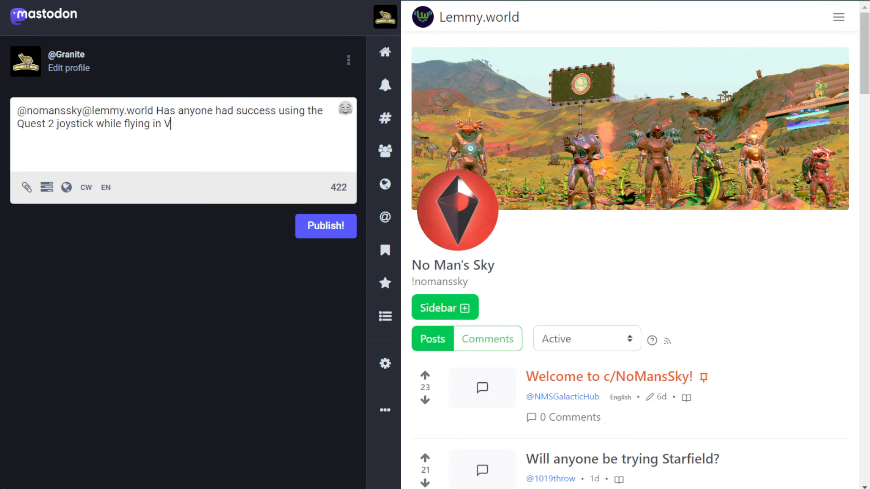
text(R.  I stronger)
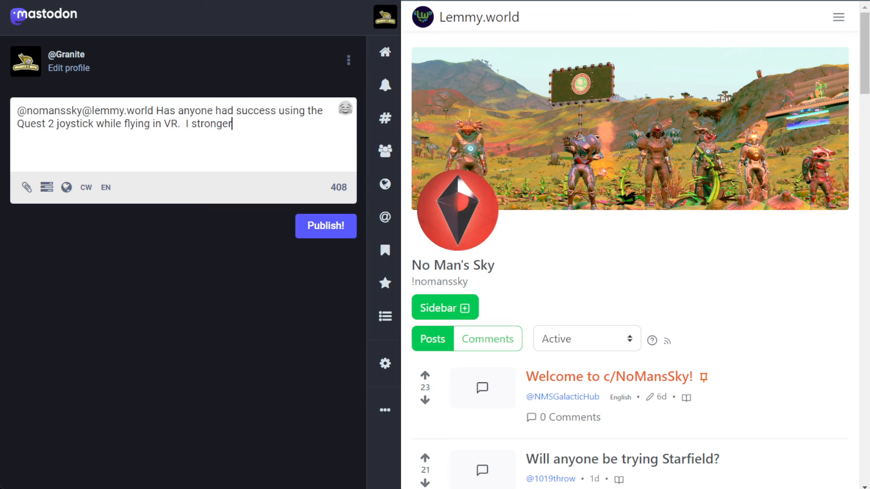
text(dislike the)
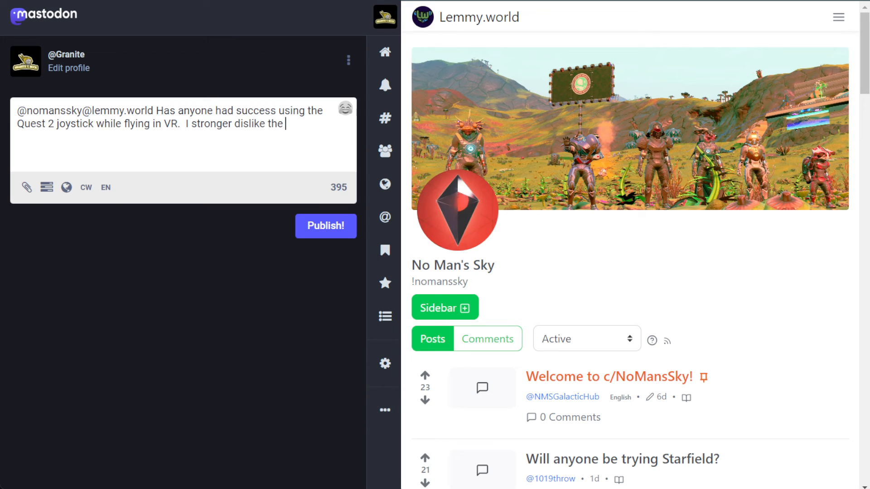
text(virtual stick.)
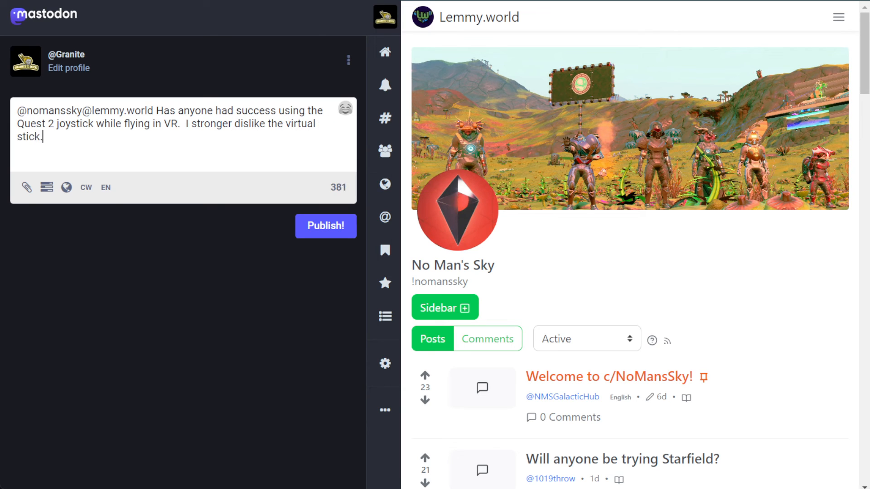
text(Thanks!)
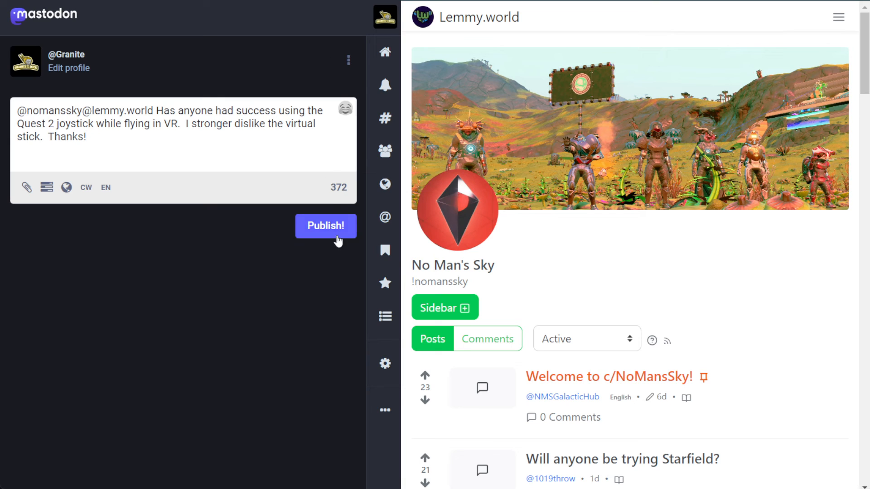
click(326, 225)
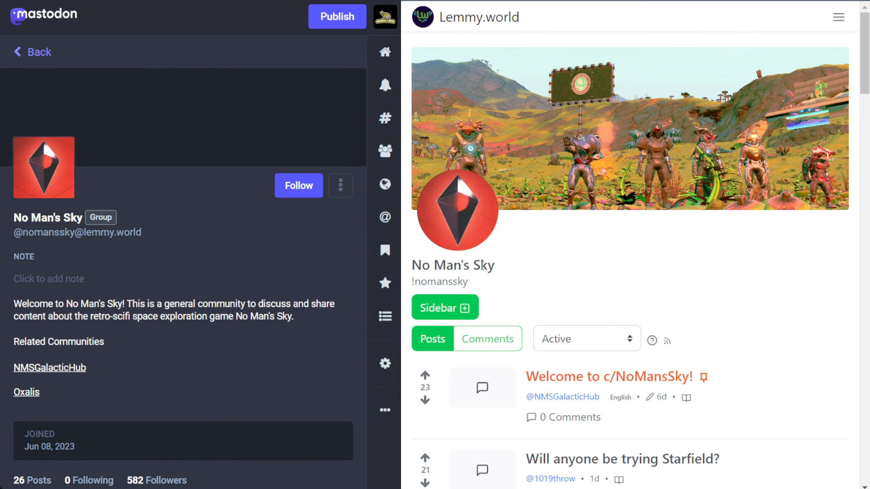
Sort the Lemmy community by New and scroll to the joystick question post.
scroll(down, 3)
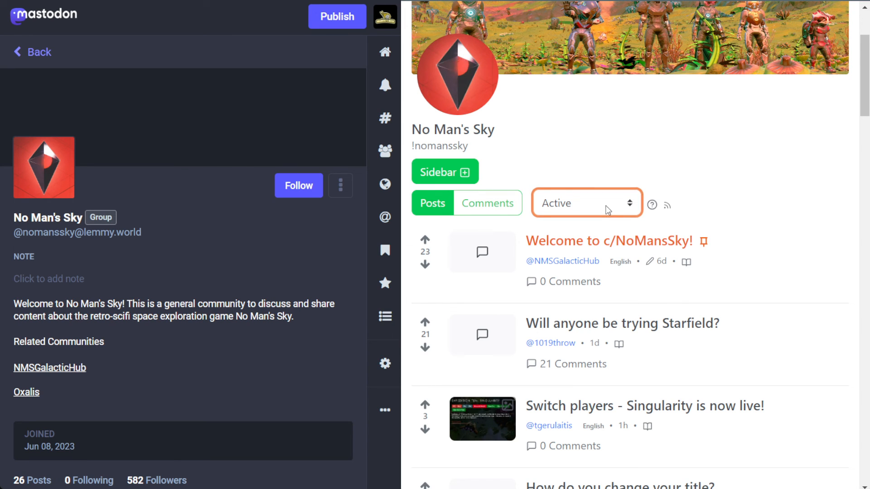
click(583, 202)
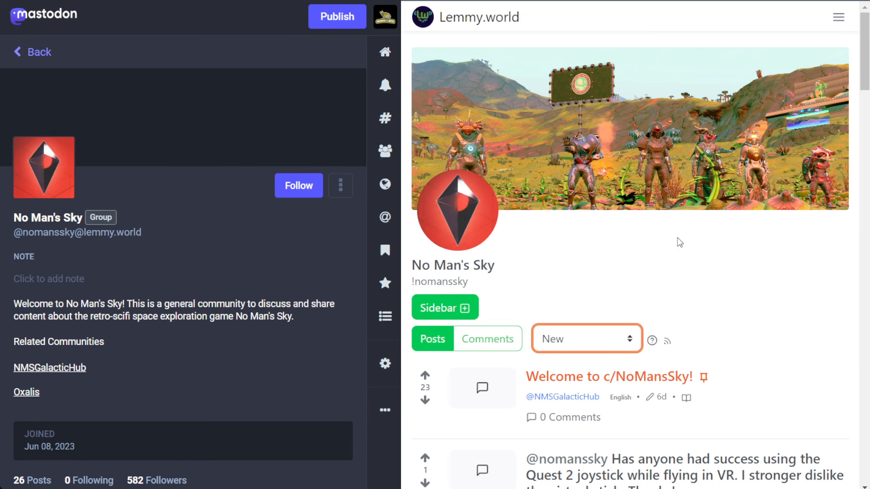
scroll(down, 3)
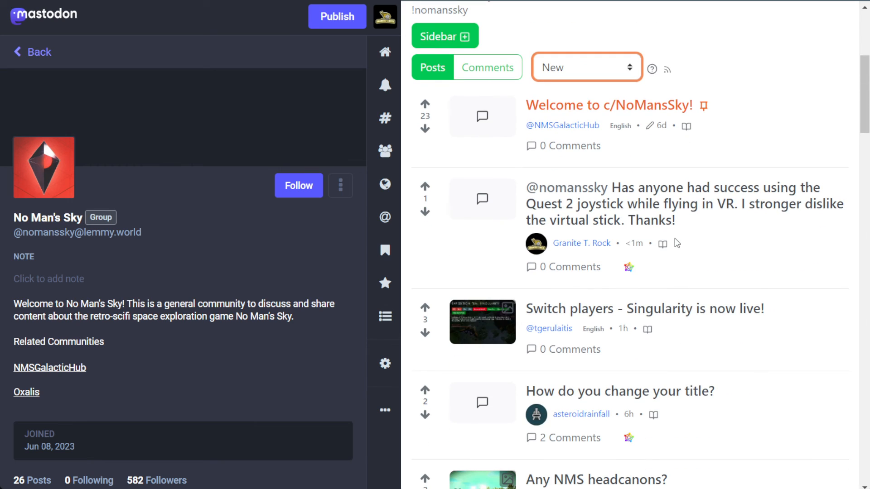
mouse_move(637, 272)
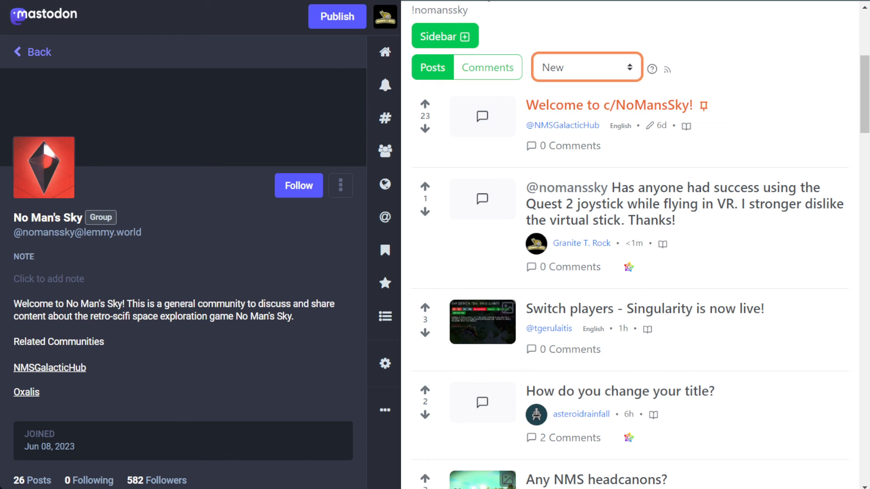
mouse_move(384, 86)
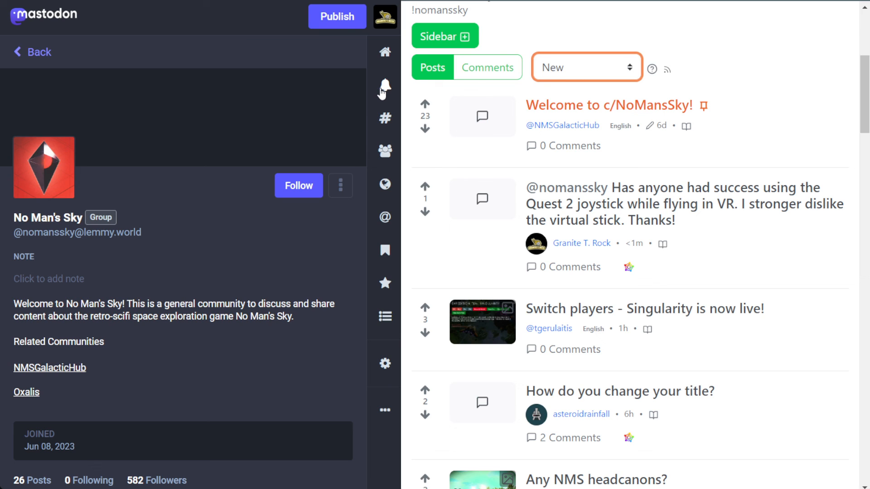
mouse_move(385, 86)
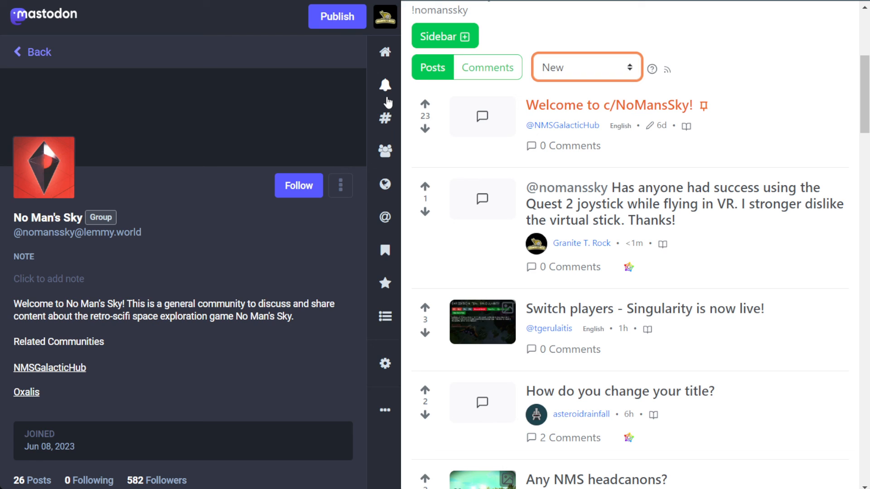
mouse_move(391, 102)
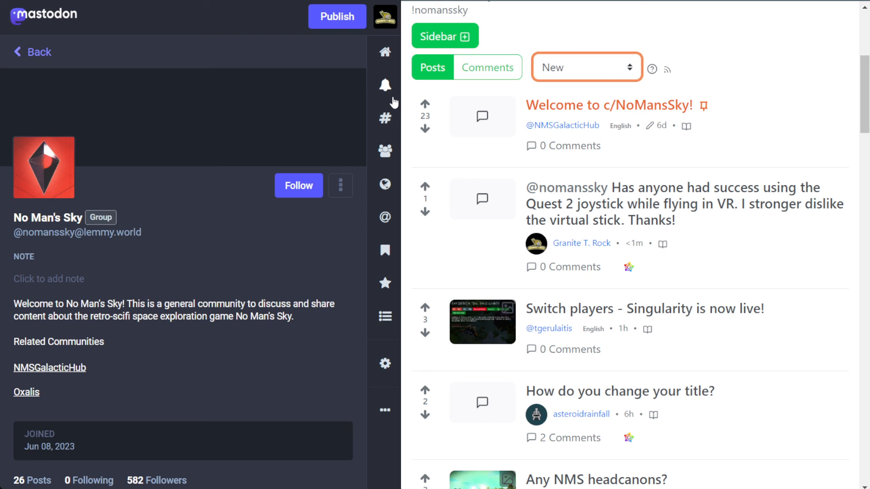
mouse_move(390, 103)
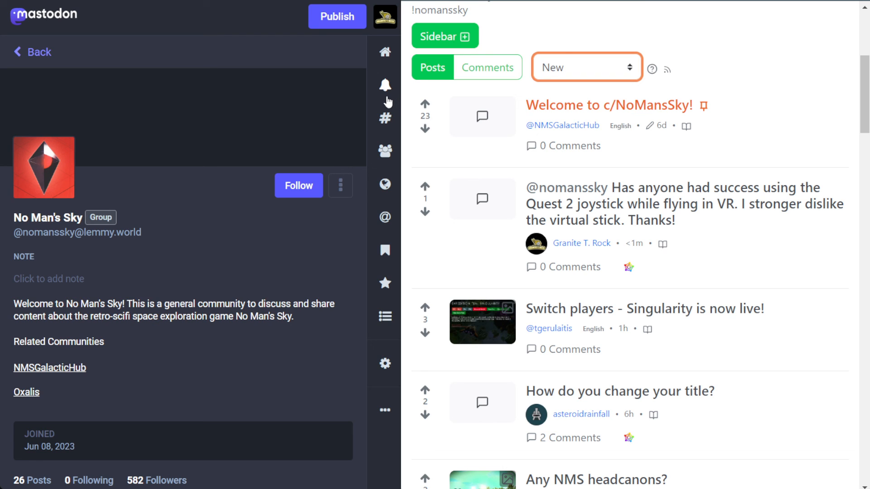
mouse_move(380, 39)
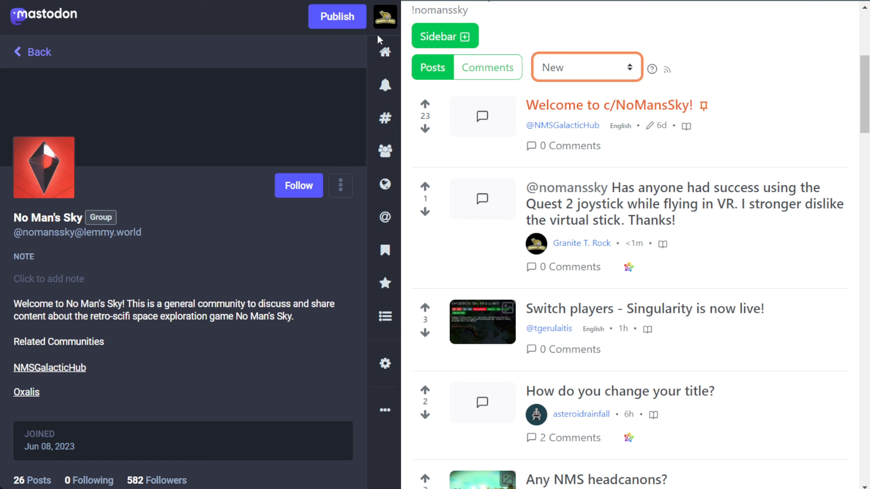
Open Granite T. Rock's own Mastodon profile from the top avatar.
click(385, 17)
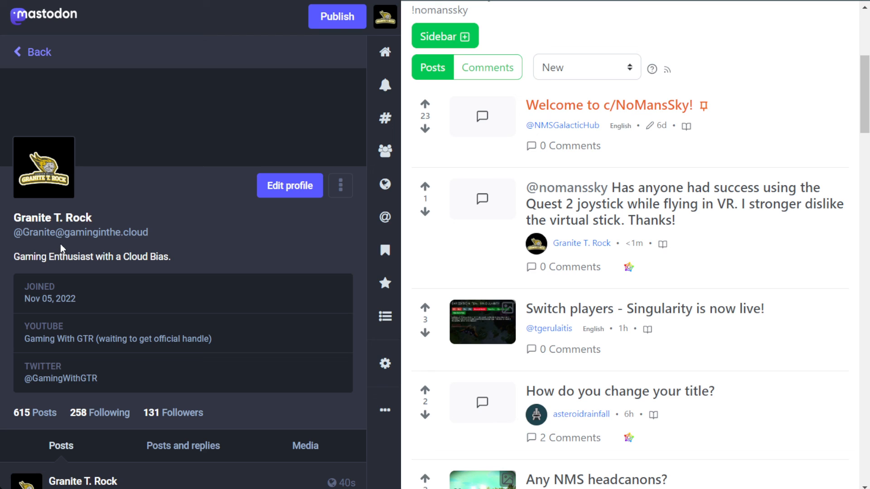
mouse_move(103, 250)
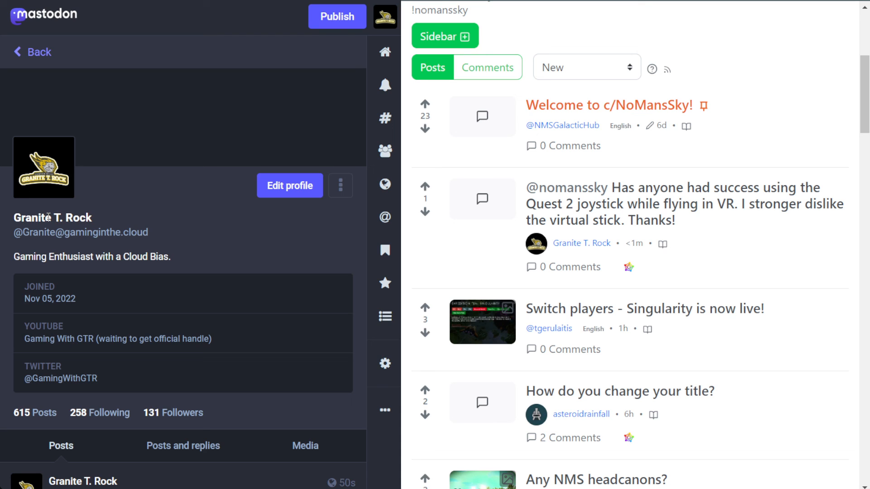
mouse_move(619, 428)
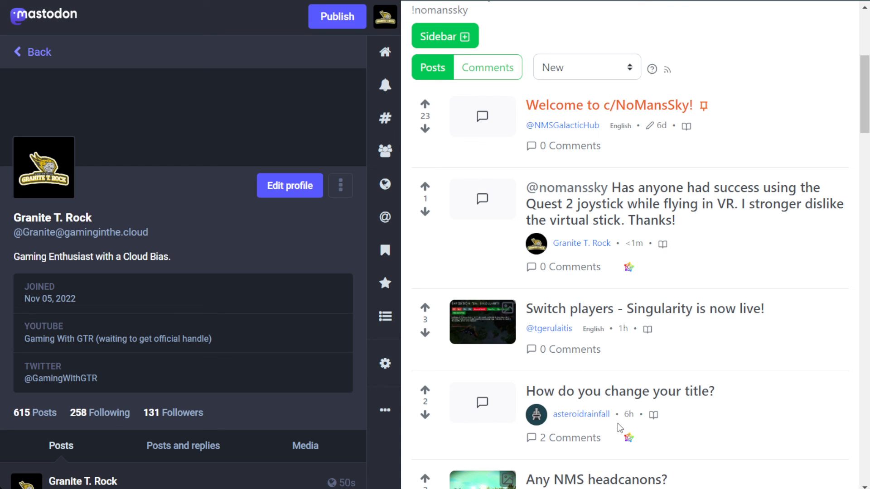